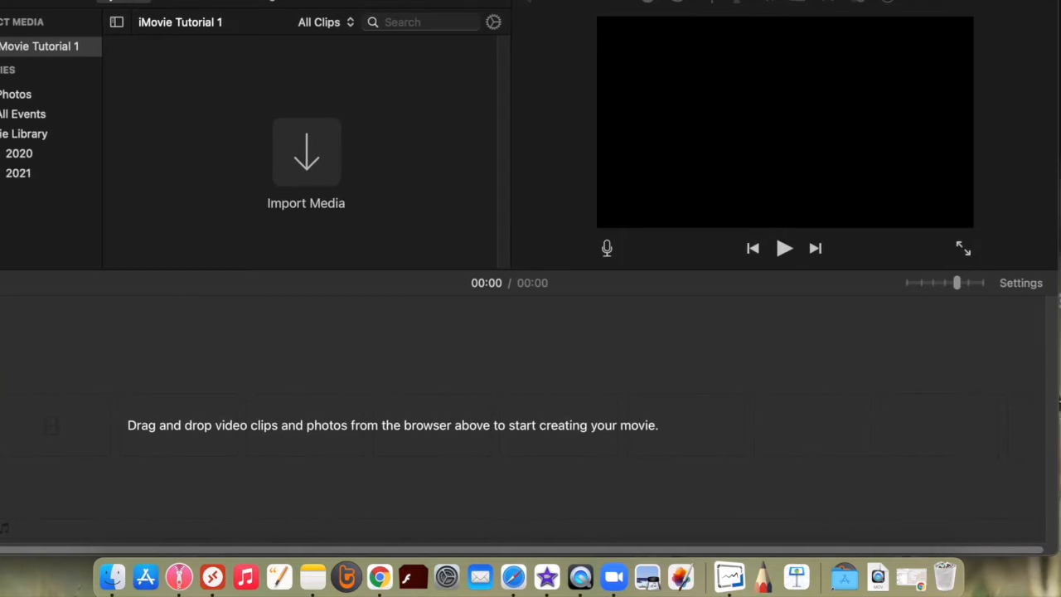
pyautogui.moveTo(333, 62)
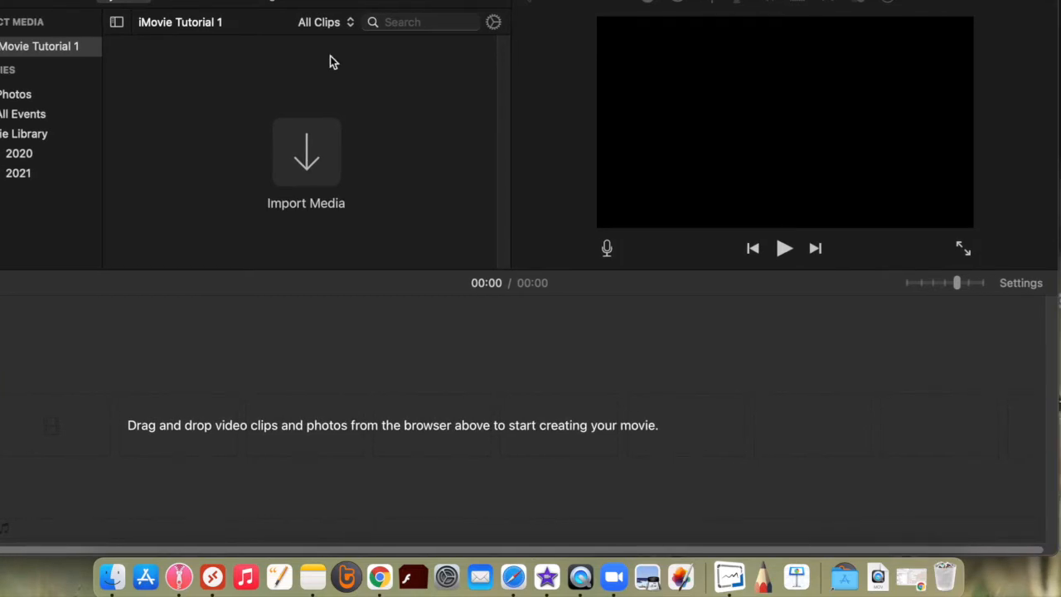
pyautogui.moveTo(305, 162)
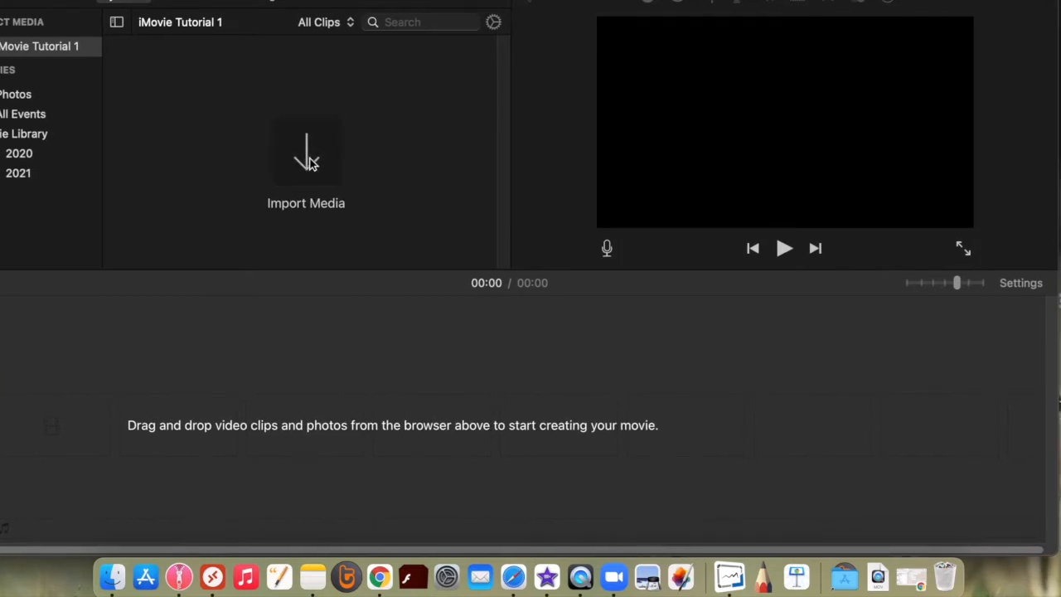
# Step: Import surfing-1210040_1280.jpg from the Desktop into the project media
pyautogui.click(305, 152)
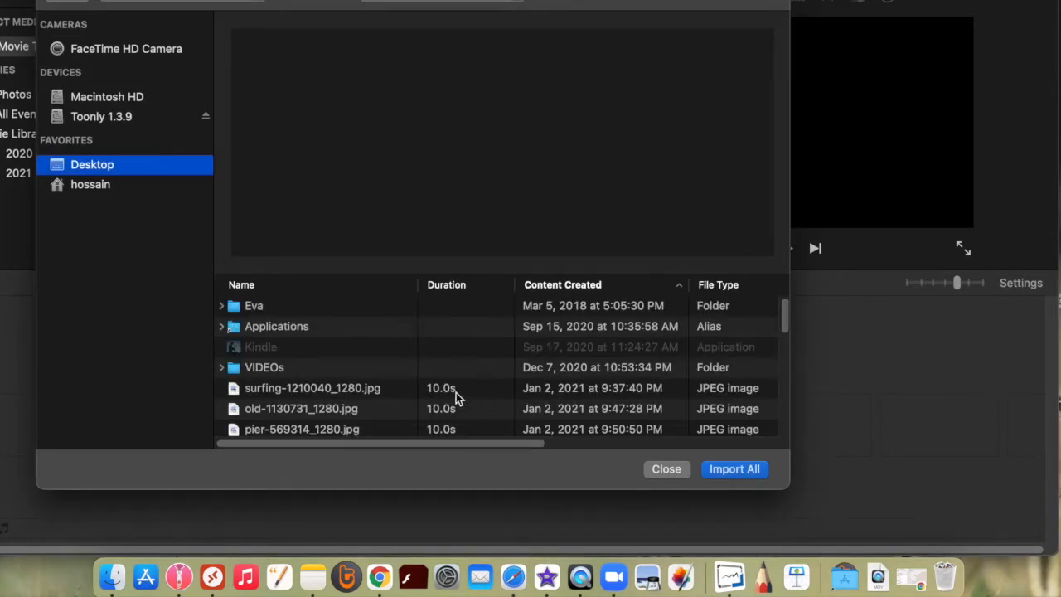
pyautogui.click(312, 388)
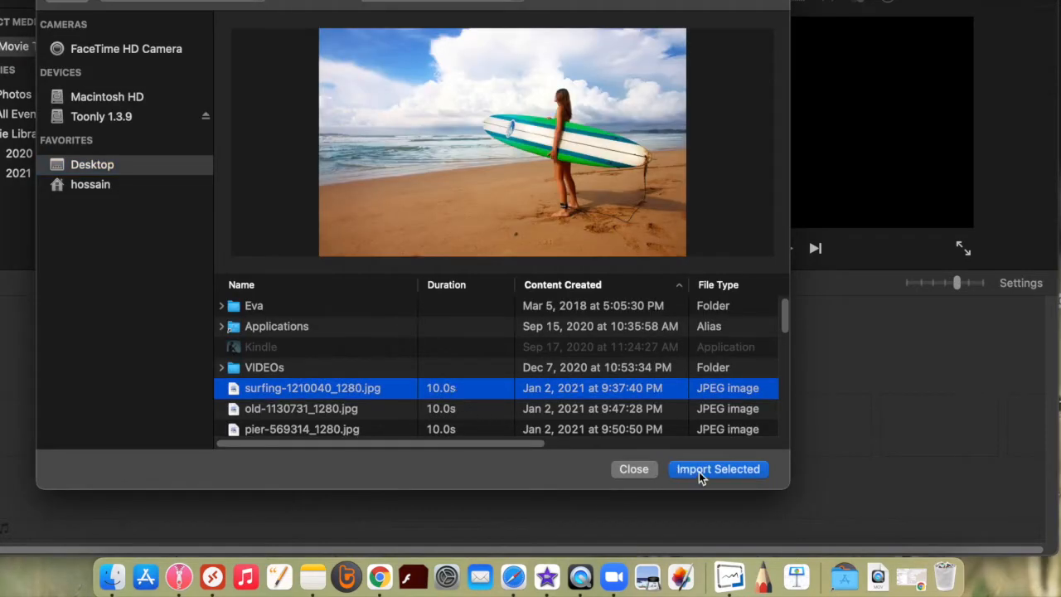
pyautogui.click(718, 467)
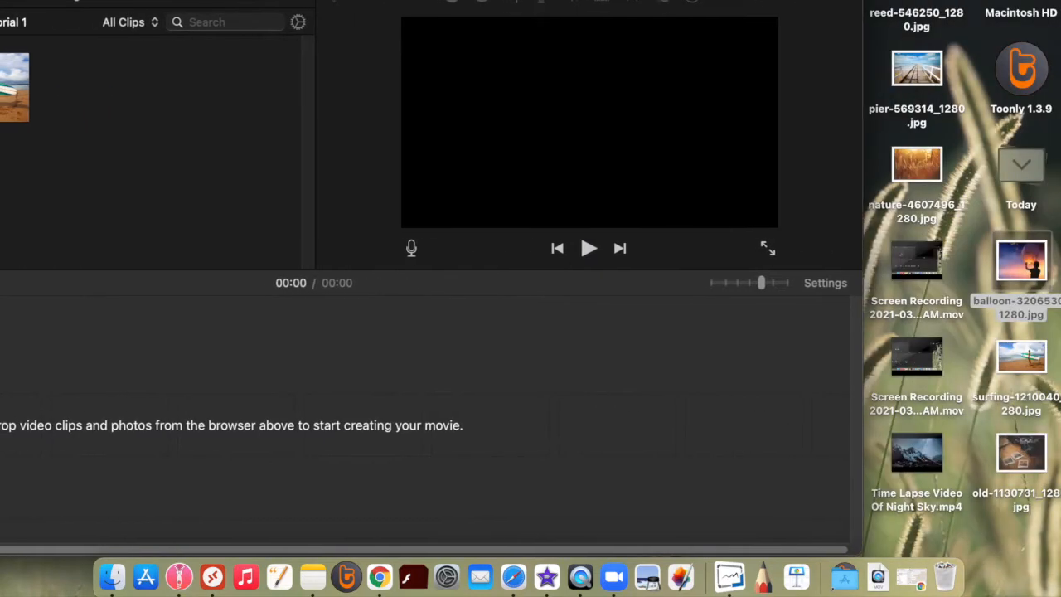
pyautogui.moveTo(965, 299)
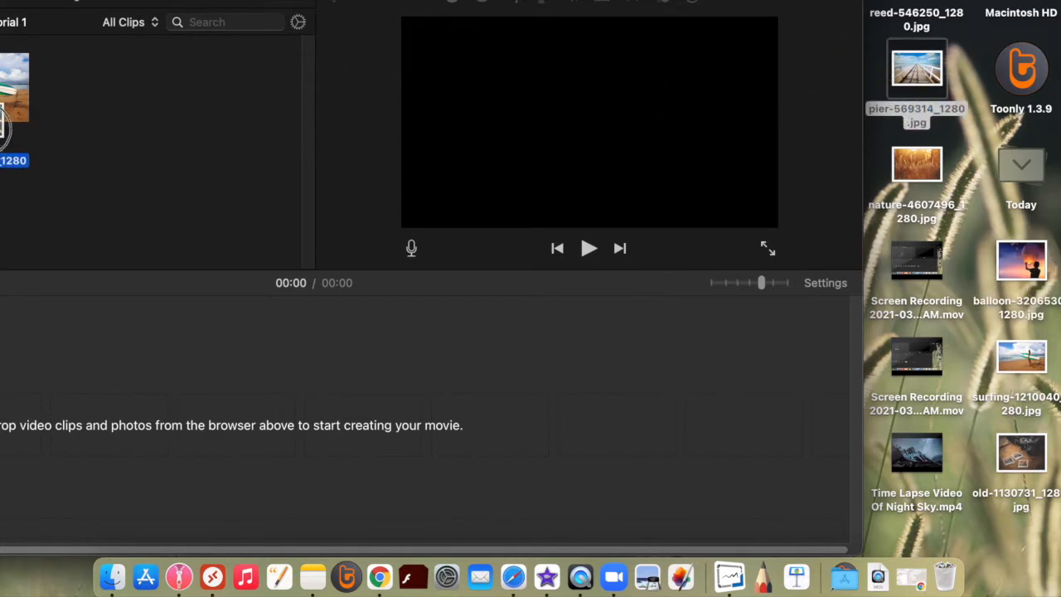
# Step: Drag the pier photo, vase clip and another Desktop file into the media browser
pyautogui.click(94, 86)
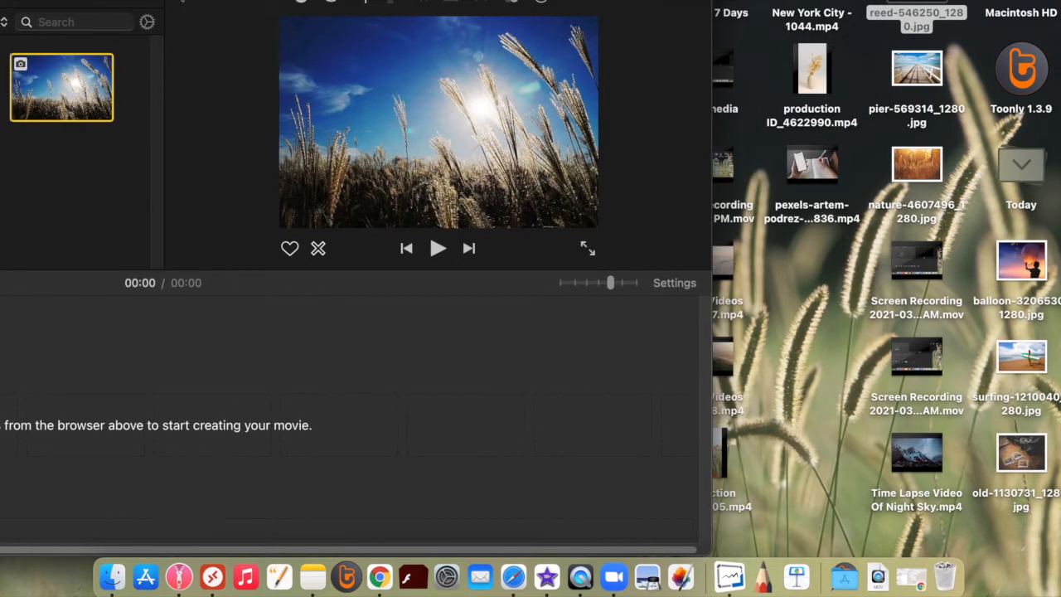
pyautogui.moveTo(812, 66); pyautogui.dragTo(252, 136)
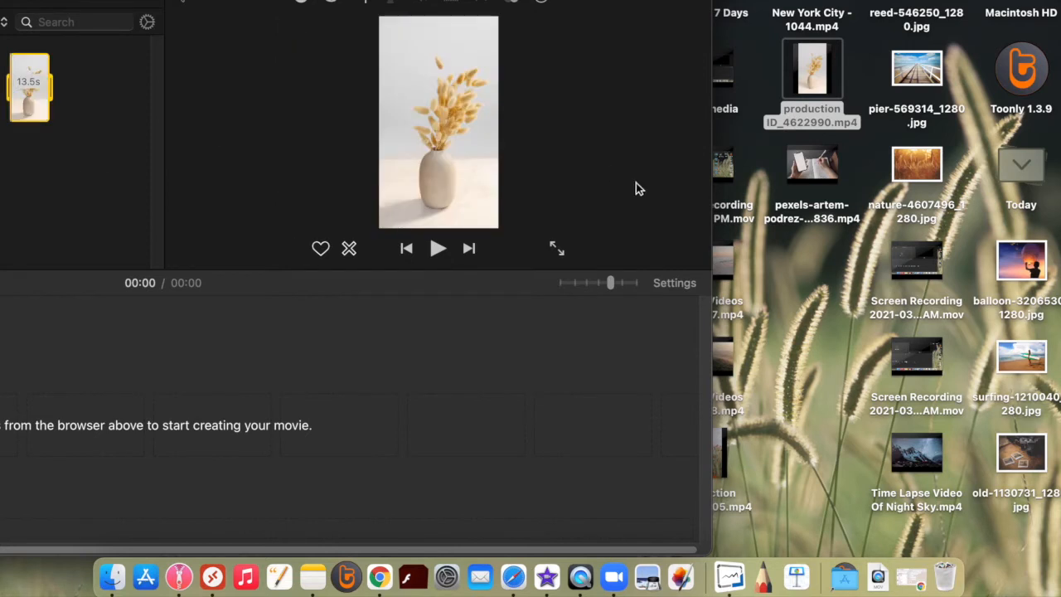
pyautogui.moveTo(812, 164); pyautogui.dragTo(120, 216)
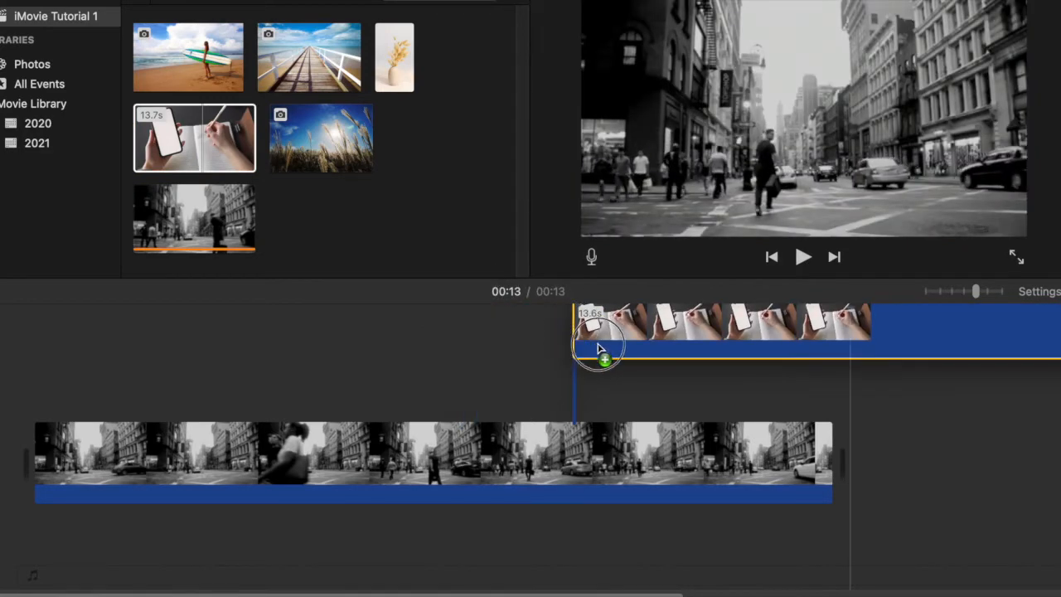
# Step: Place the phone-and-notebook clip after the city clip, bringing the movie to 27 seconds
pyautogui.moveTo(597, 332); pyautogui.dragTo(688, 398)
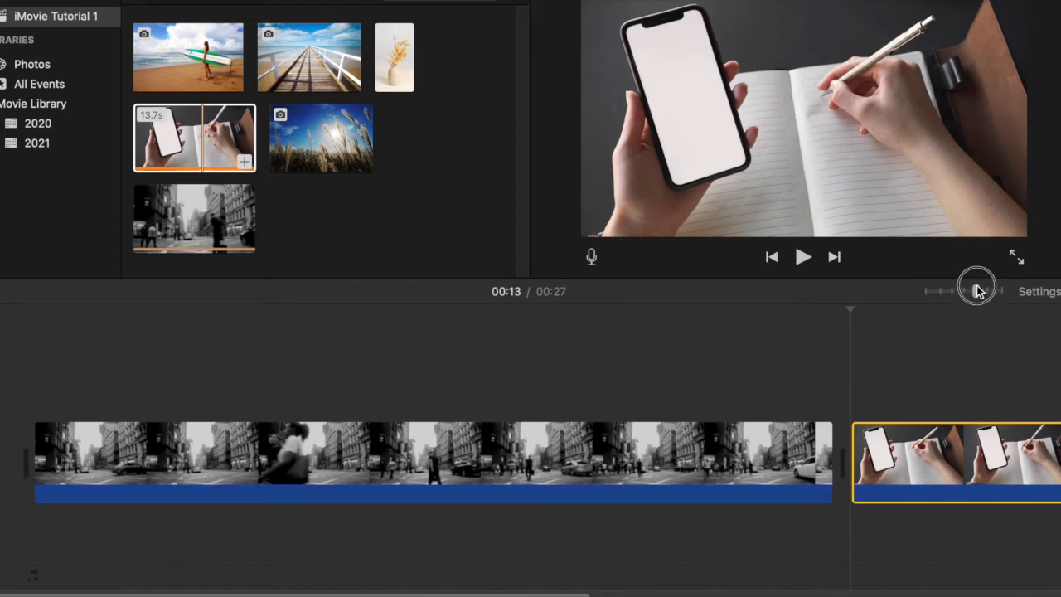
# Step: Zoom the timeline out to see all clips, then fully in to show more frames
pyautogui.moveTo(976, 292); pyautogui.dragTo(932, 292)
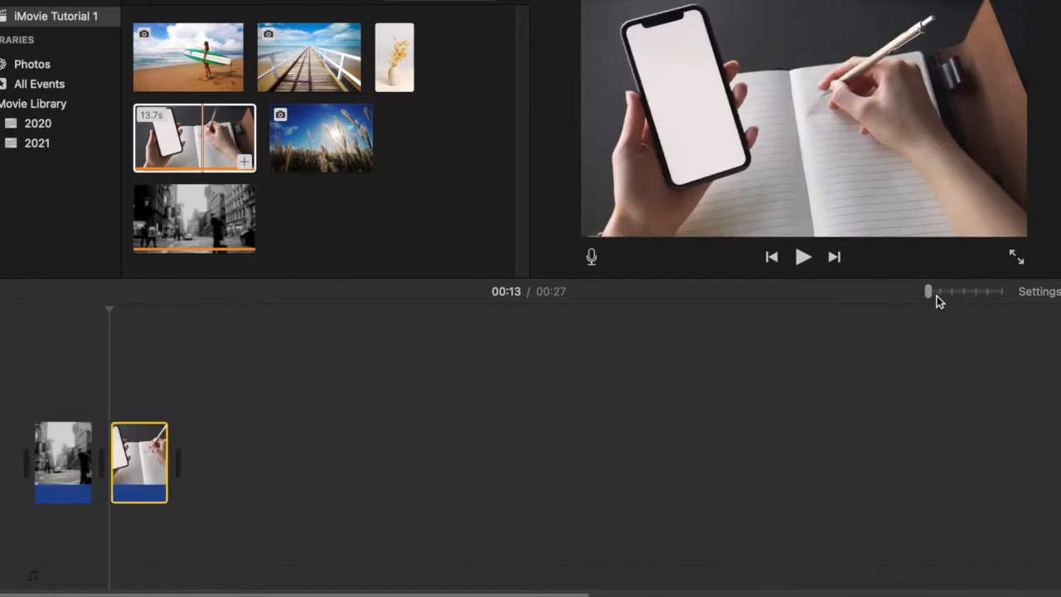
pyautogui.moveTo(929, 292); pyautogui.dragTo(978, 292)
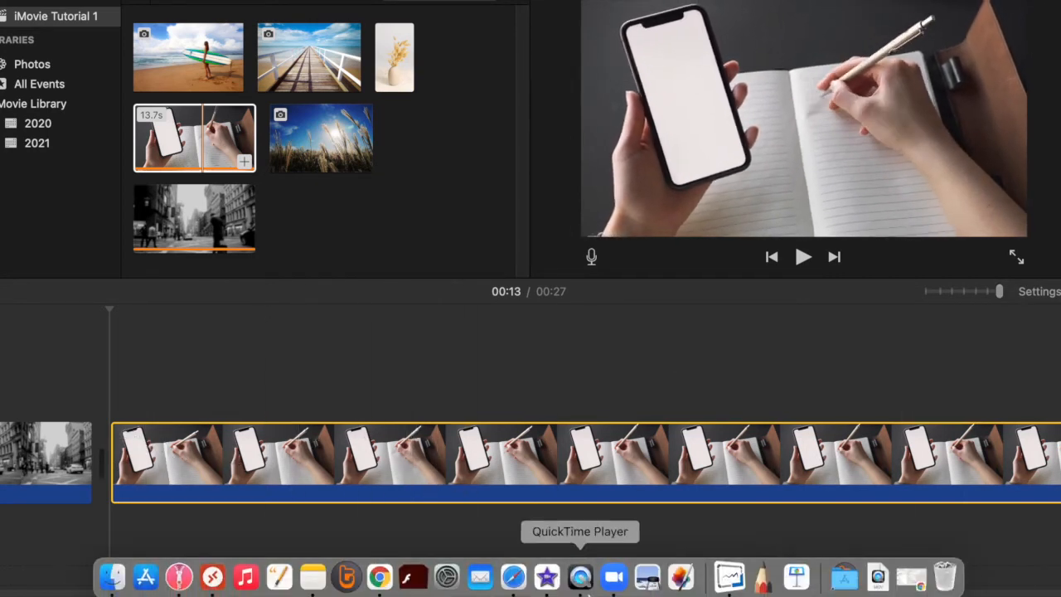
pyautogui.click(46, 461)
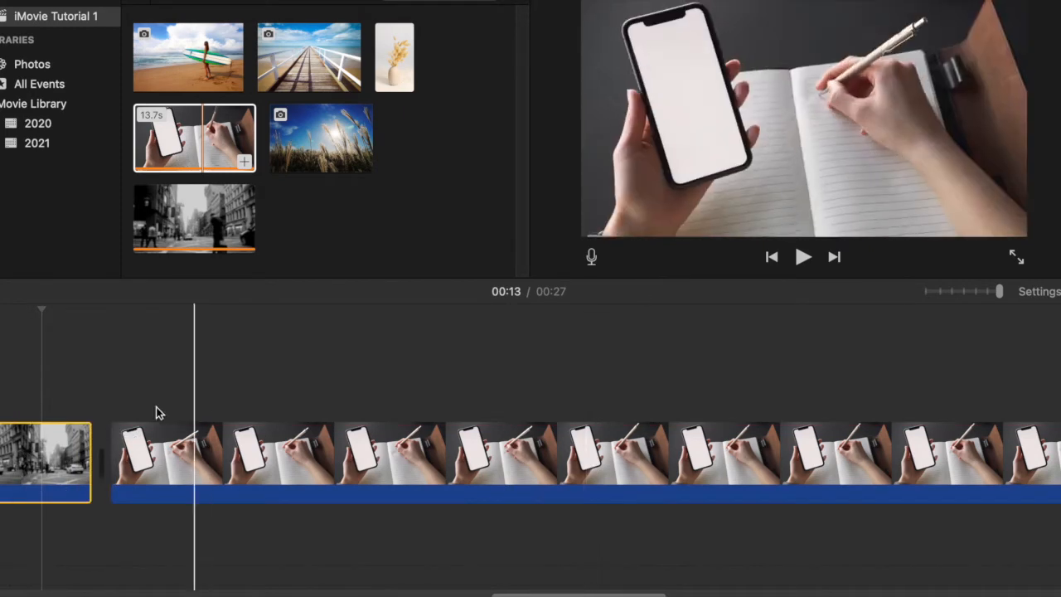
pyautogui.click(73, 448)
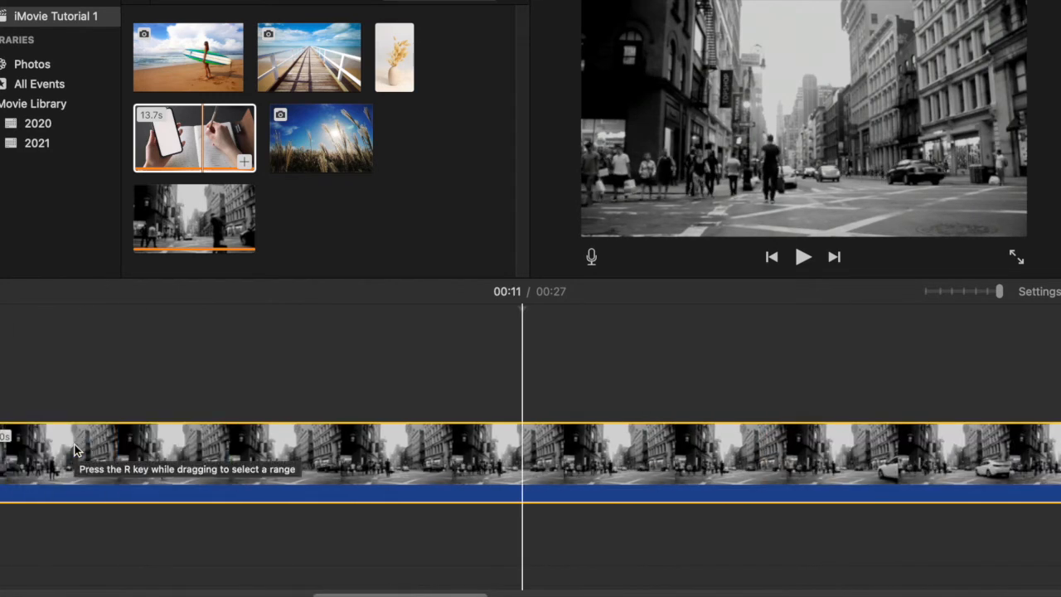
pyautogui.click(385, 456)
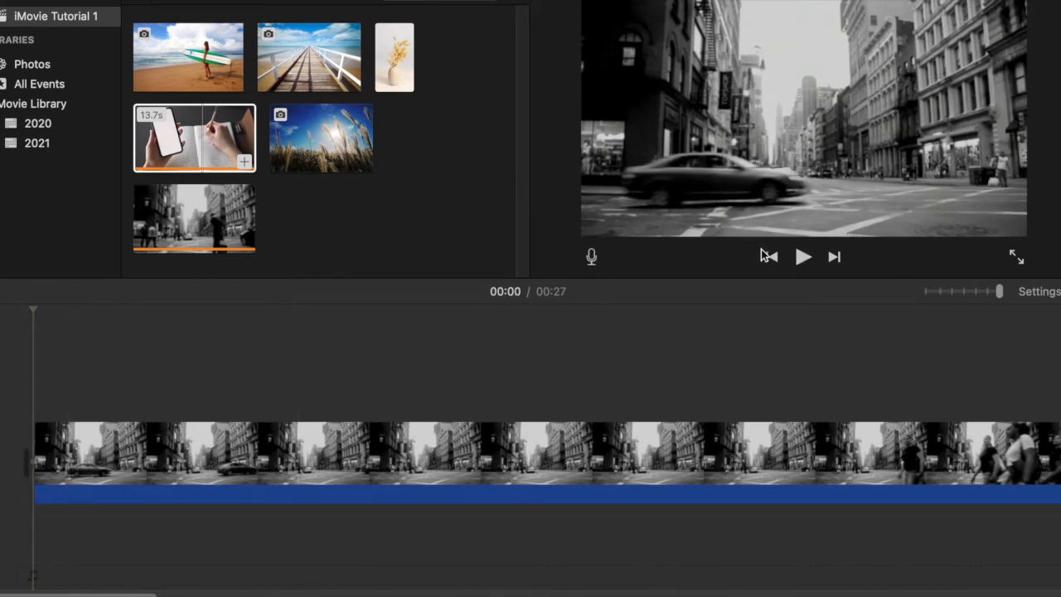
pyautogui.moveTo(803, 257)
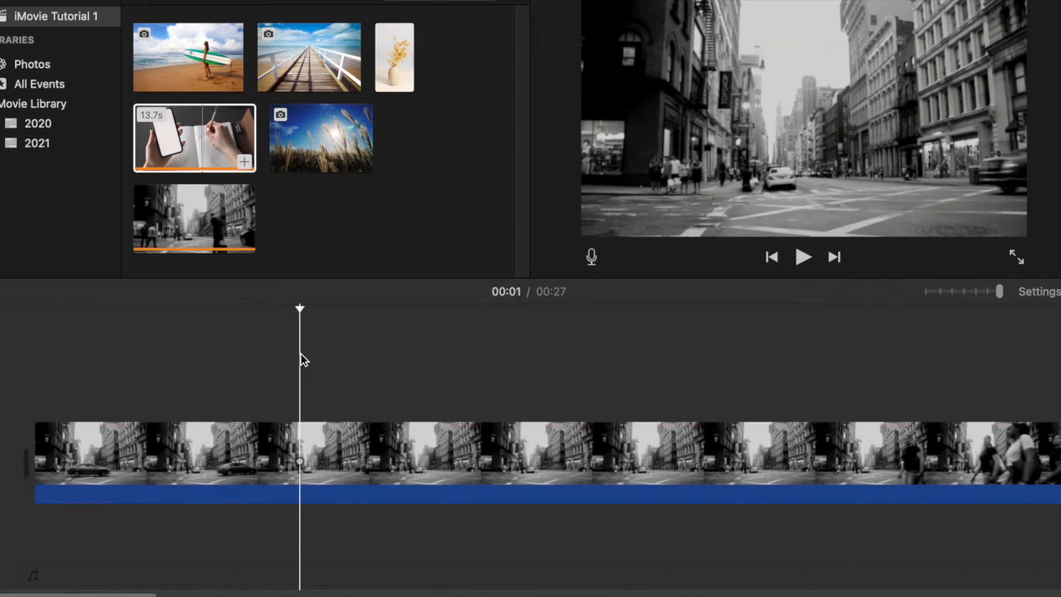
# Step: Play the New York City clip from near its start and pause around 00:08
pyautogui.click(802, 255)
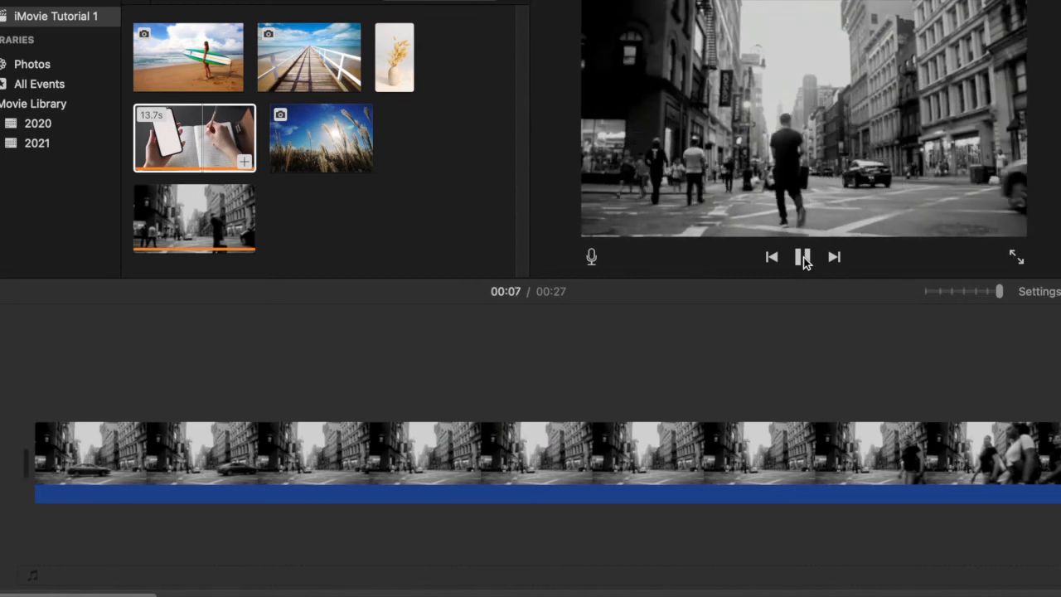
pyautogui.click(803, 255)
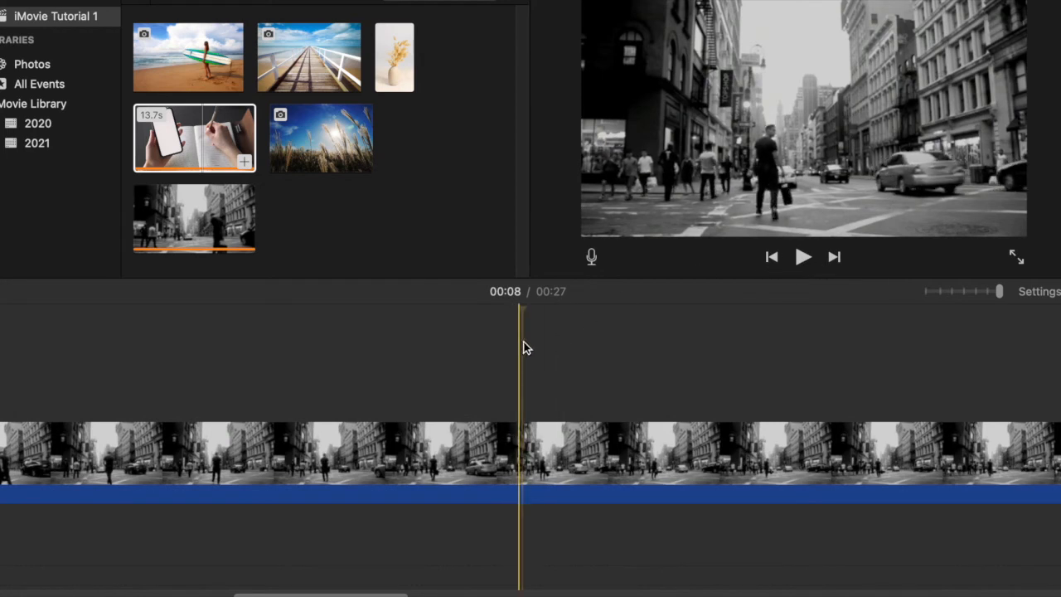
pyautogui.moveTo(524, 404)
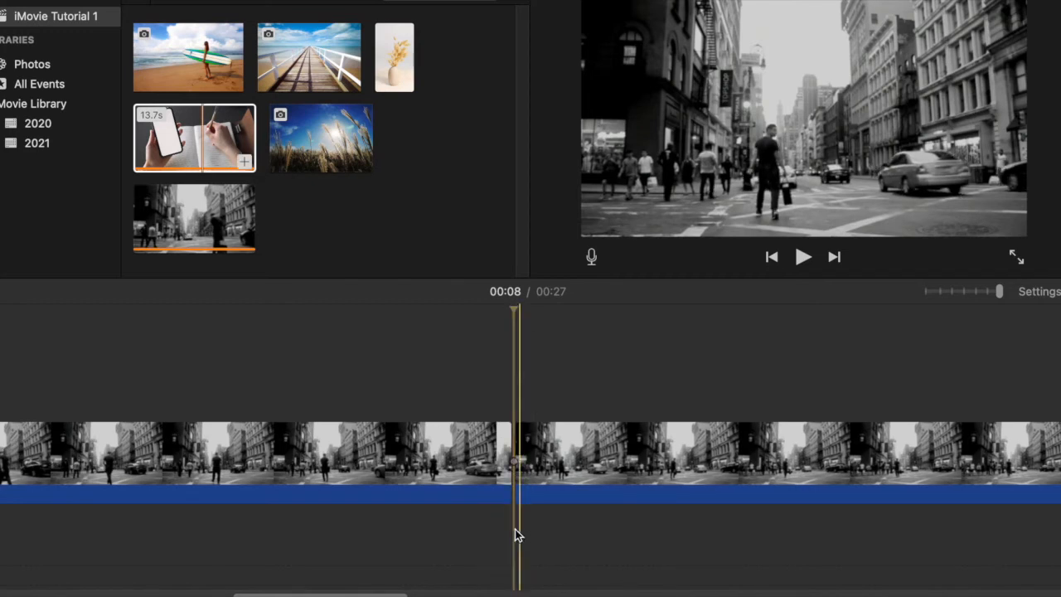
pyautogui.moveTo(514, 338)
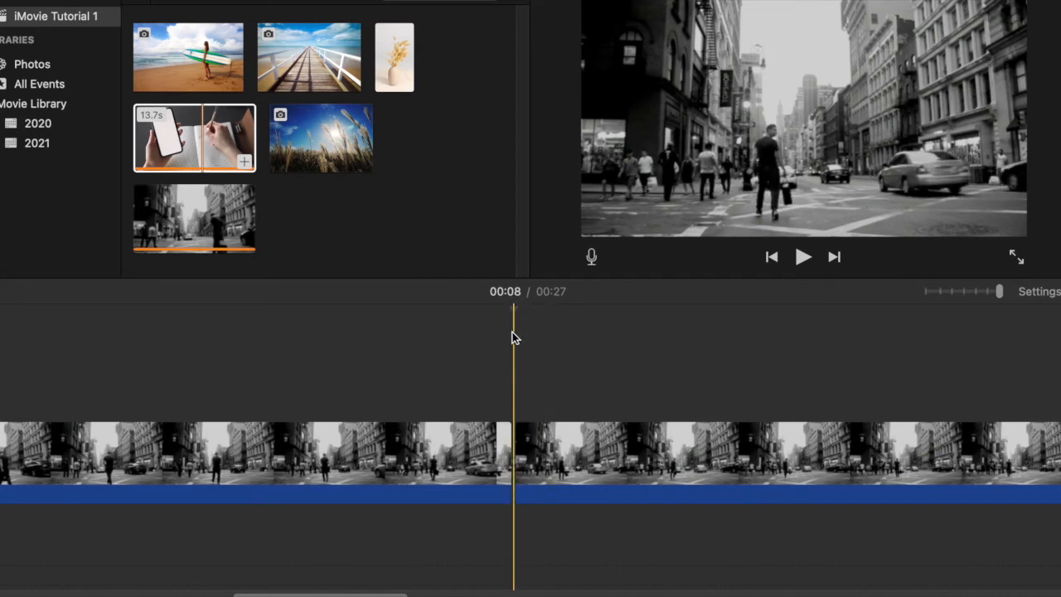
# Step: Play on from the first cut and split the city clip again at about 00:10
pyautogui.click(803, 256)
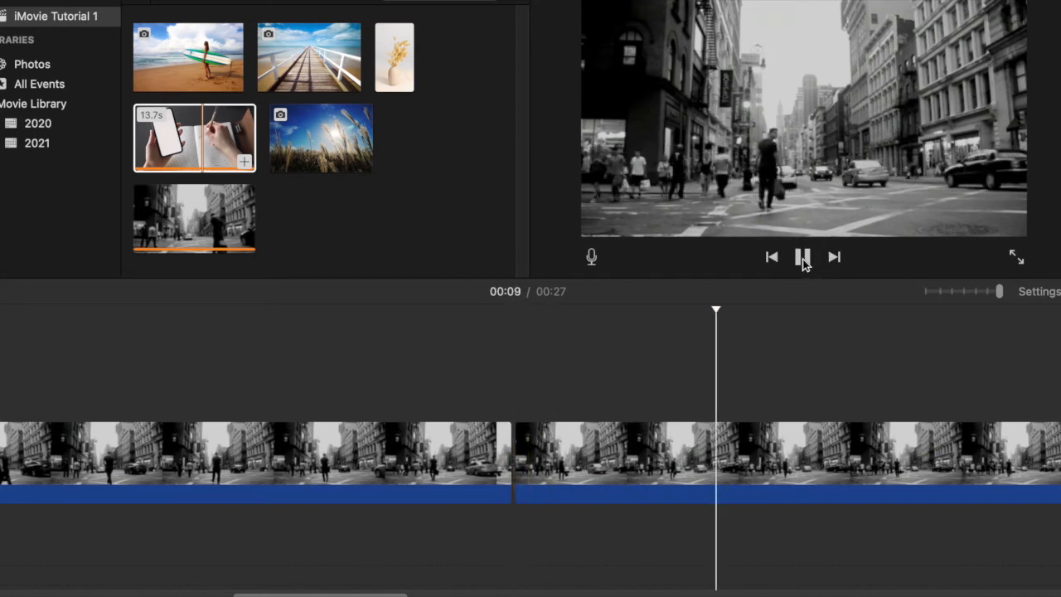
pyautogui.click(803, 256)
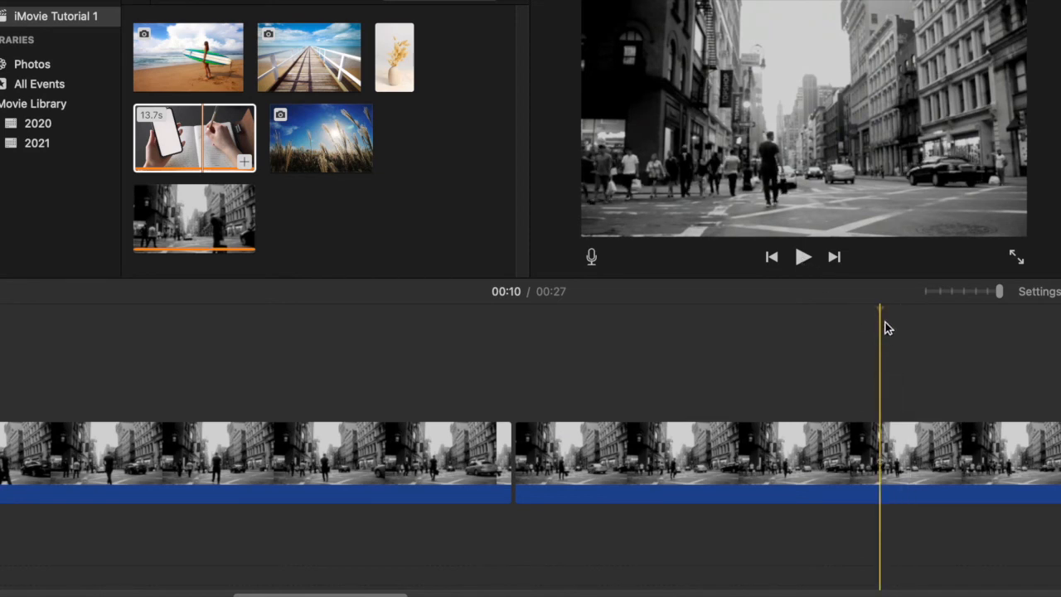
pyautogui.moveTo(885, 351)
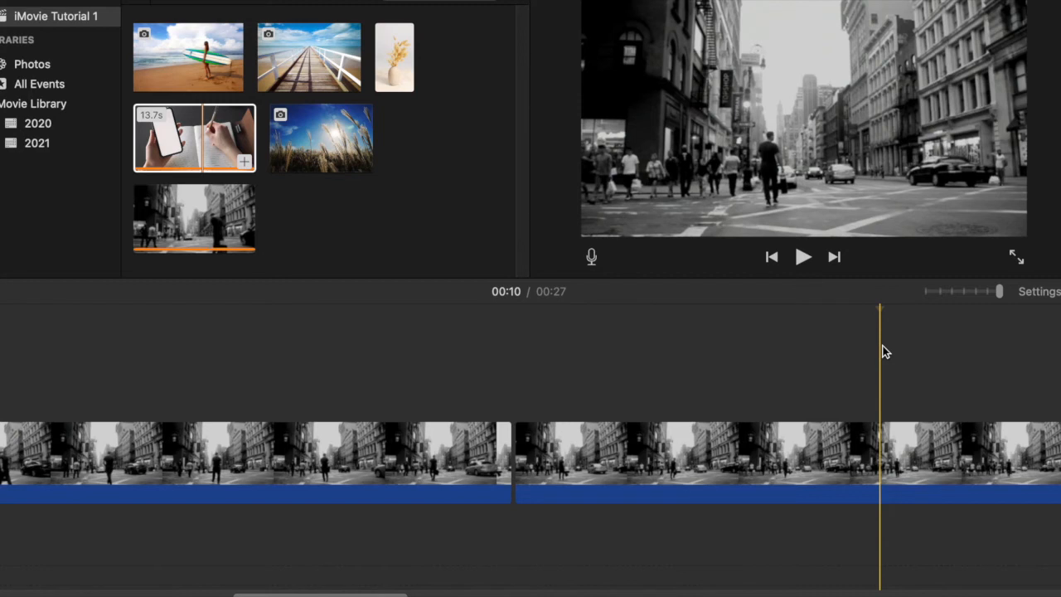
pyautogui.click(688, 461)
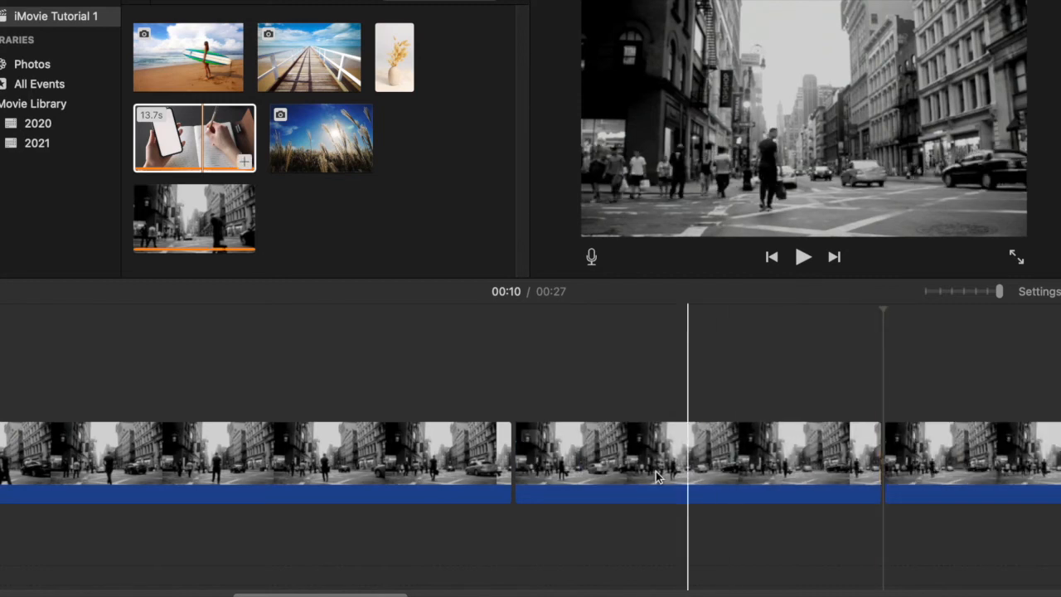